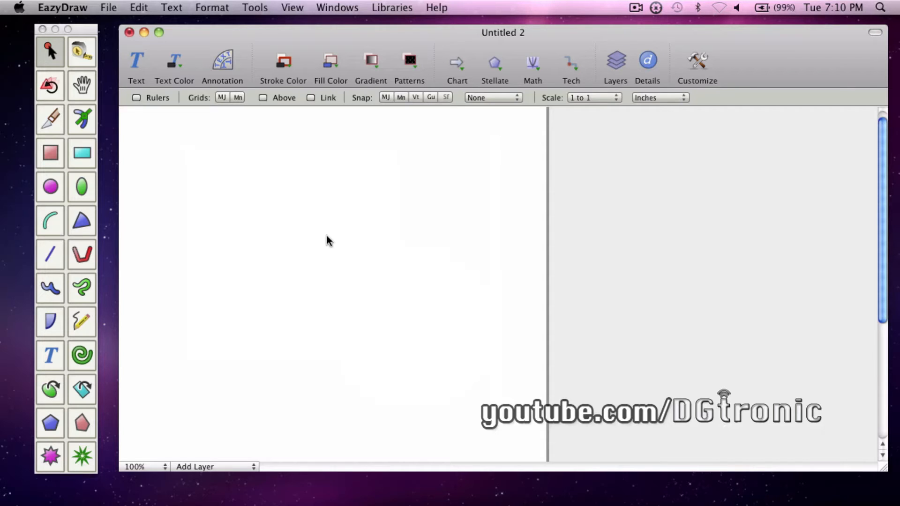
mouse_move(51, 151)
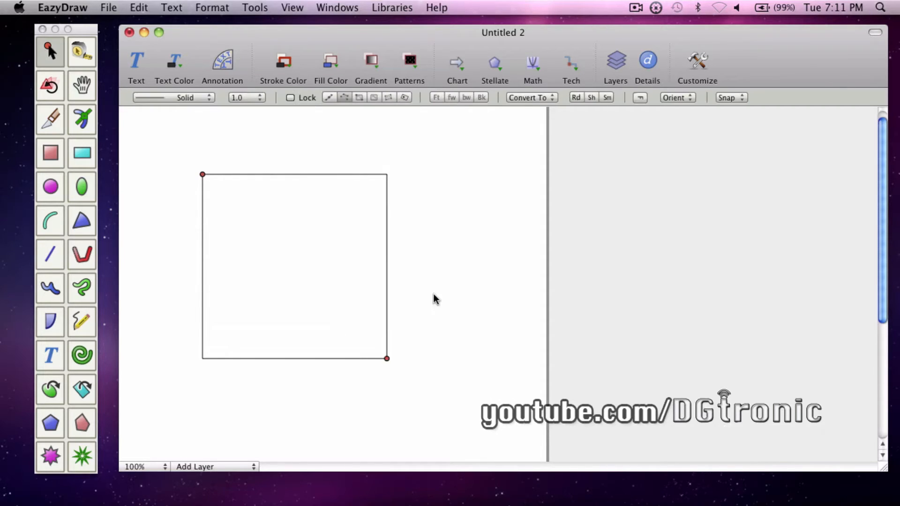
mouse_move(81, 188)
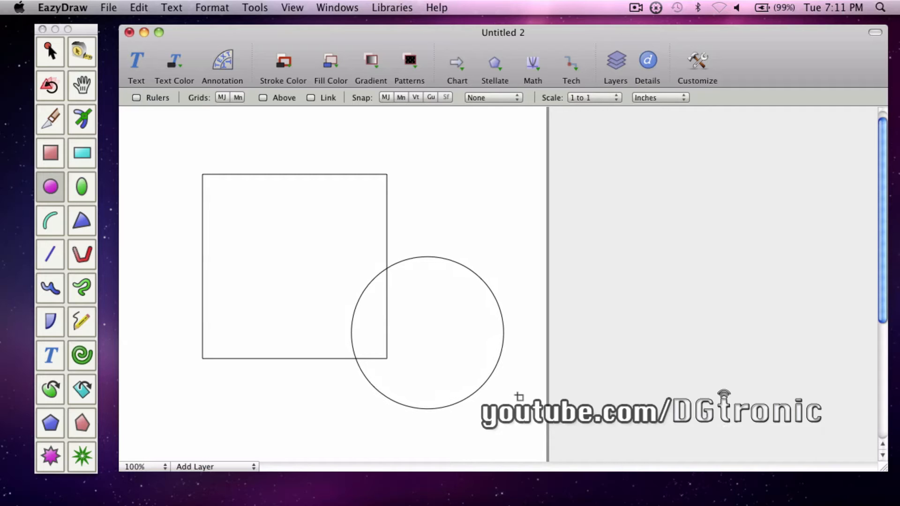
Select the drawn square to work on its style.
click(427, 332)
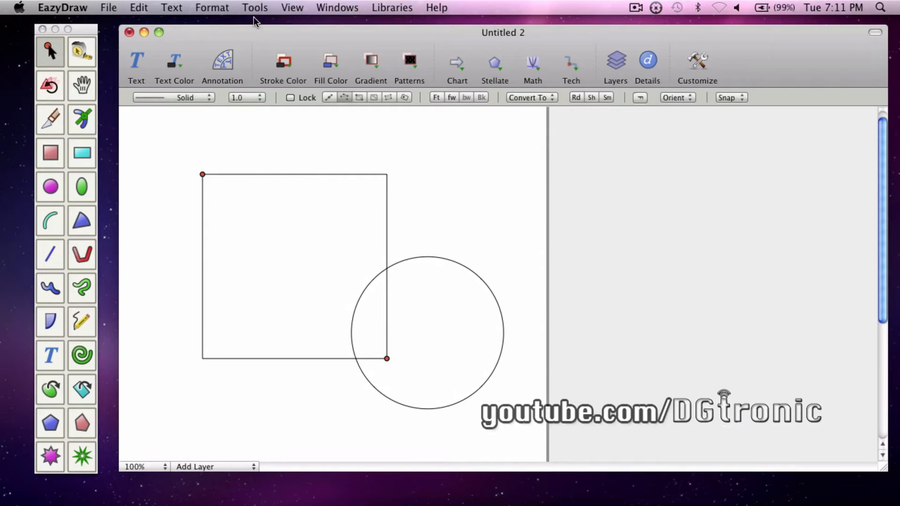
Turn on a pale lavender fill for the square via Tools > Color & Style.
click(255, 7)
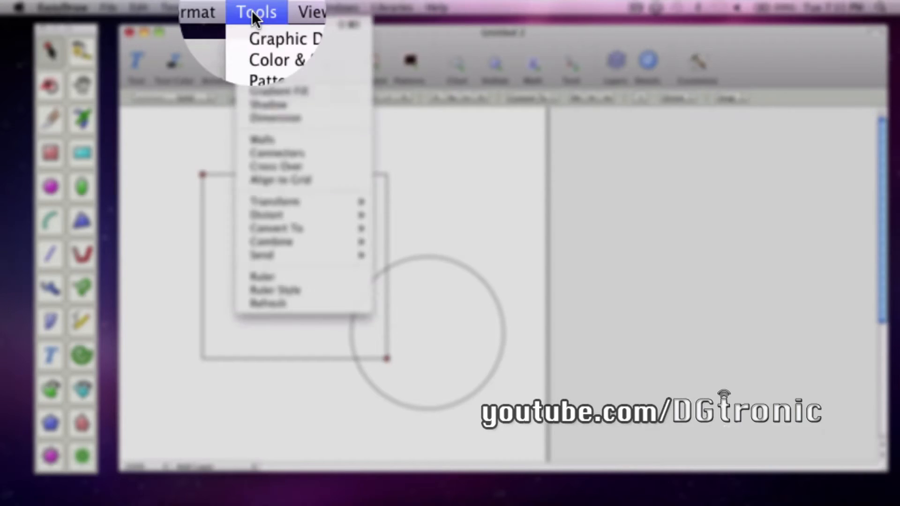
mouse_move(281, 60)
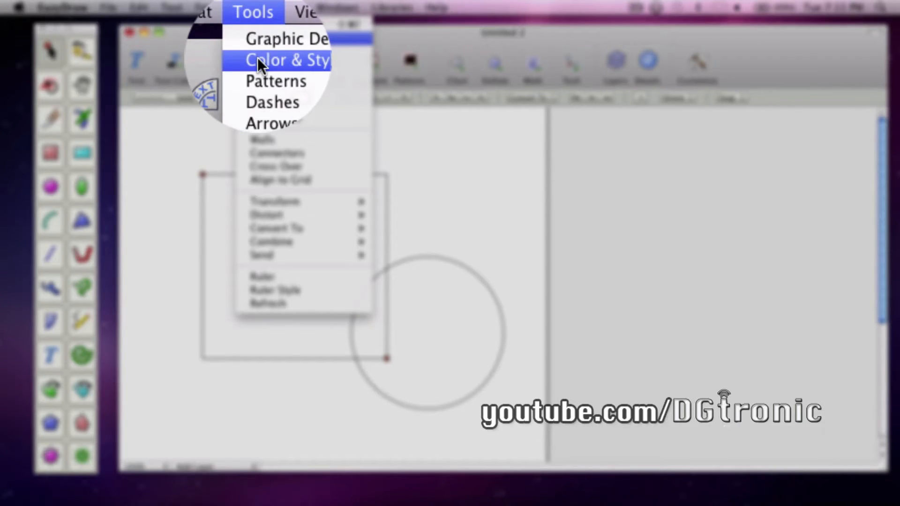
click(288, 60)
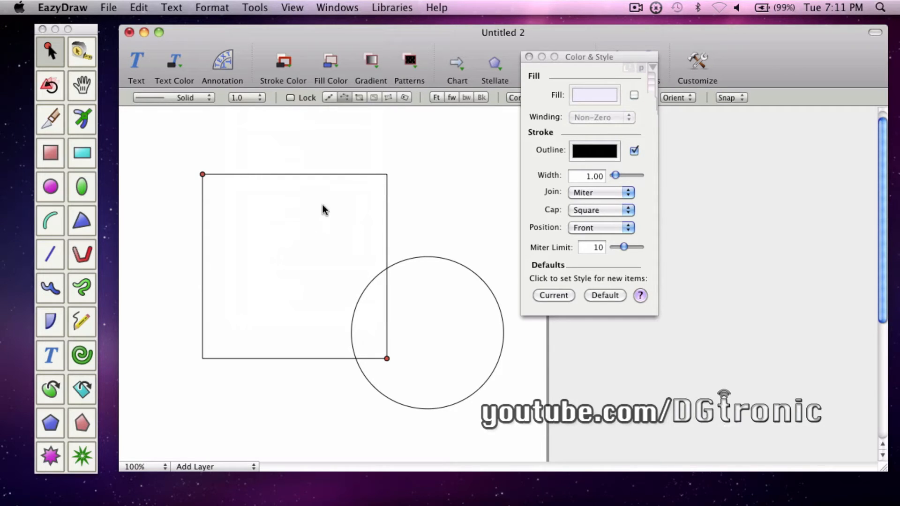
mouse_move(313, 294)
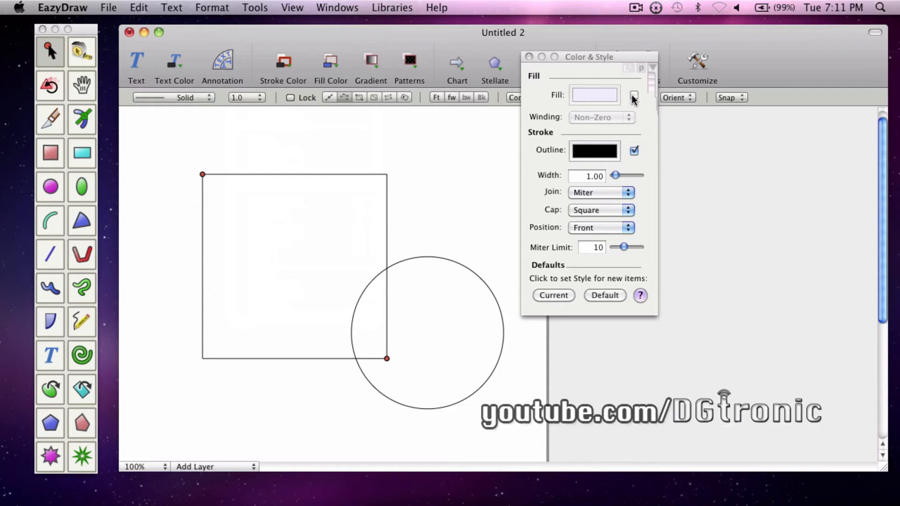
click(633, 94)
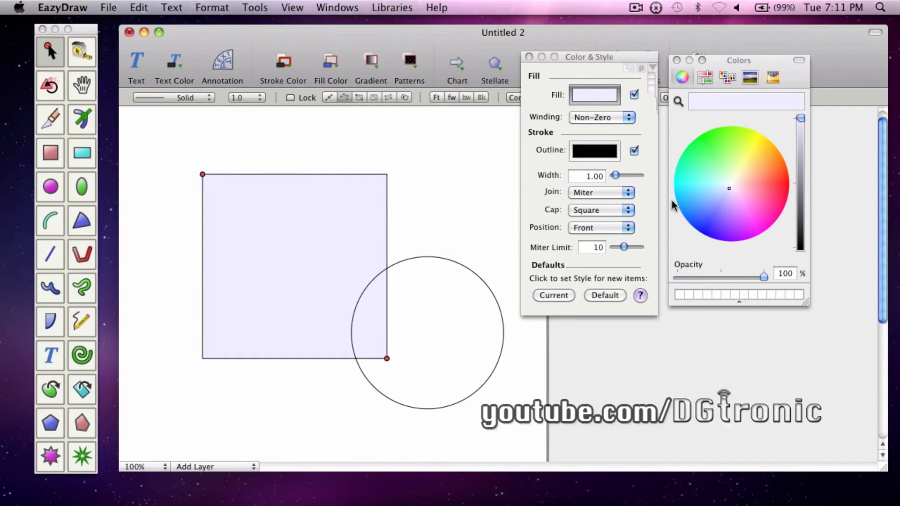
mouse_move(787, 190)
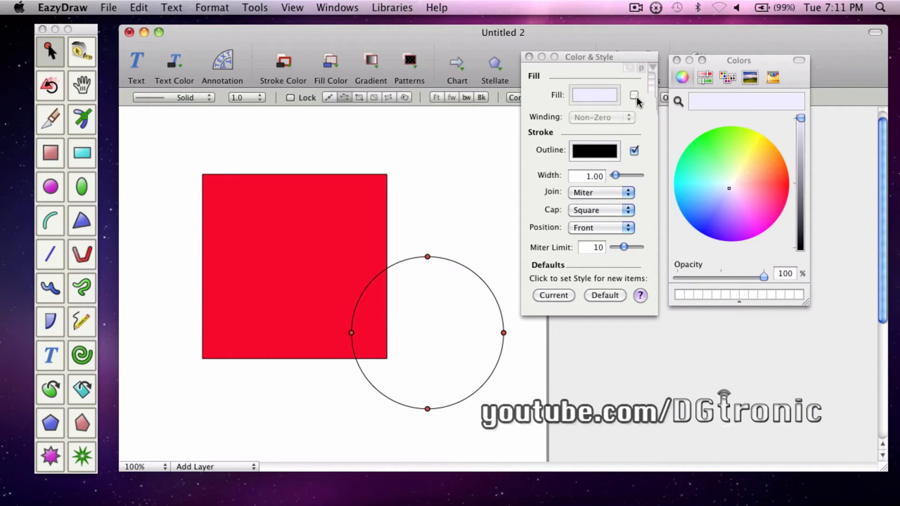
Turn on a fill for the circle and colour it blue.
click(634, 95)
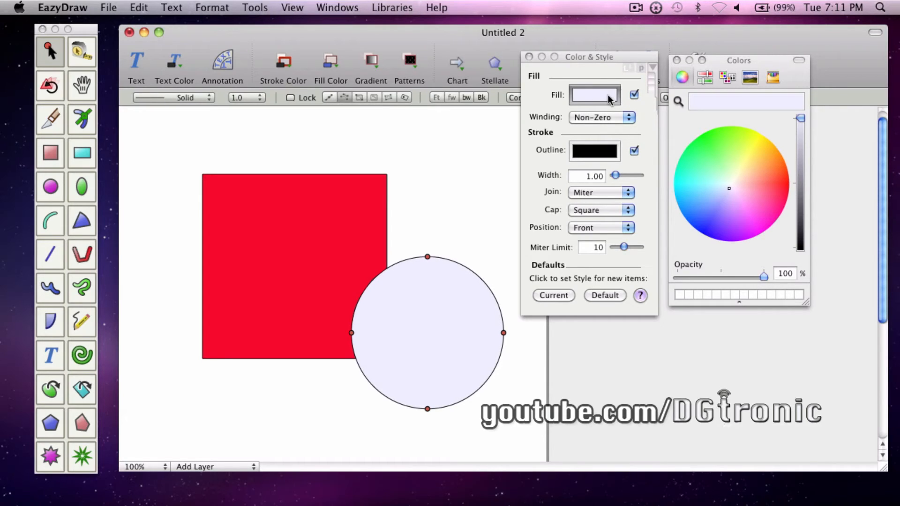
click(711, 227)
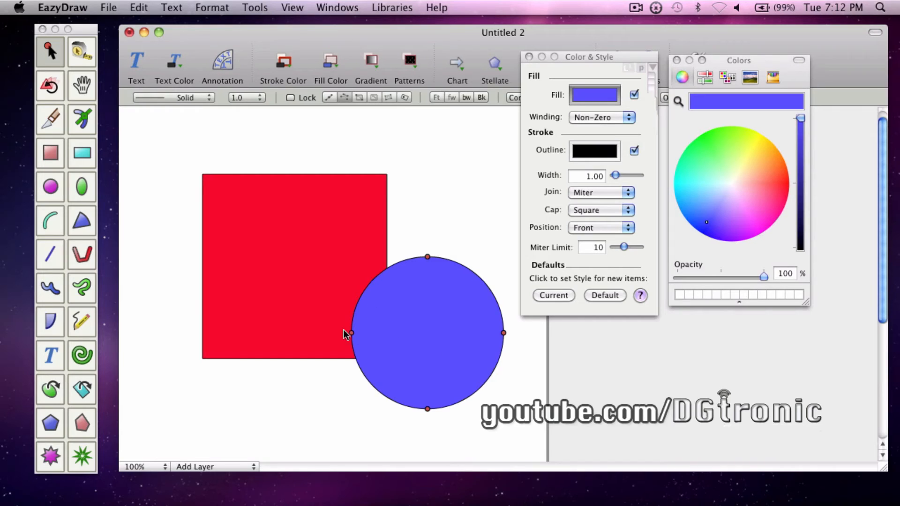
mouse_move(342, 254)
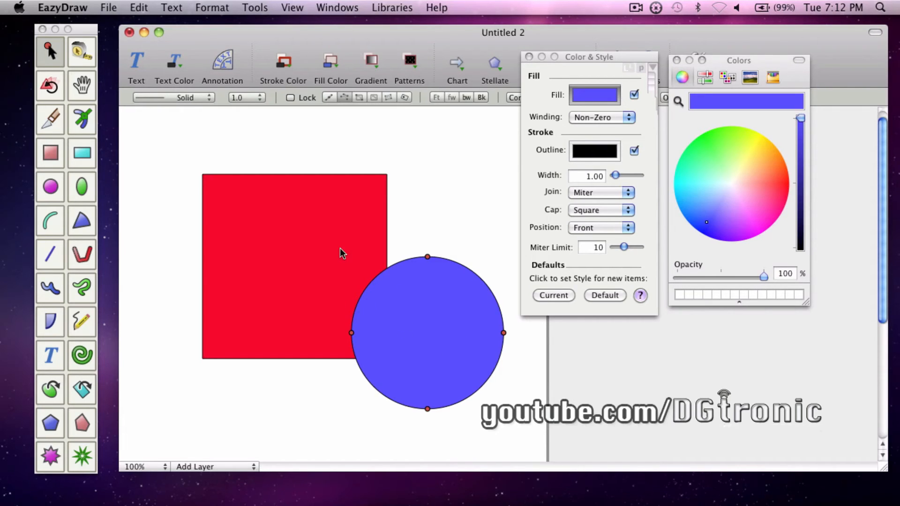
Send the blue circle behind the red square, then select the square.
right_click(428, 333)
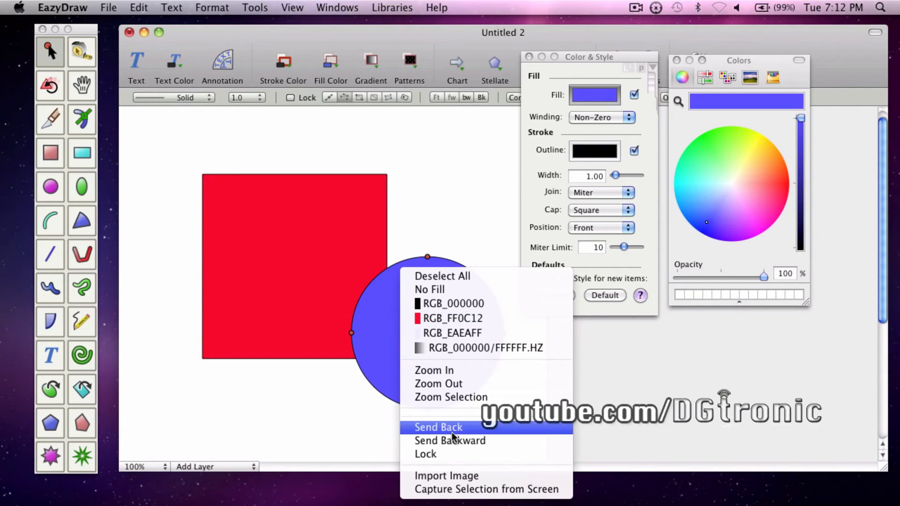
click(438, 427)
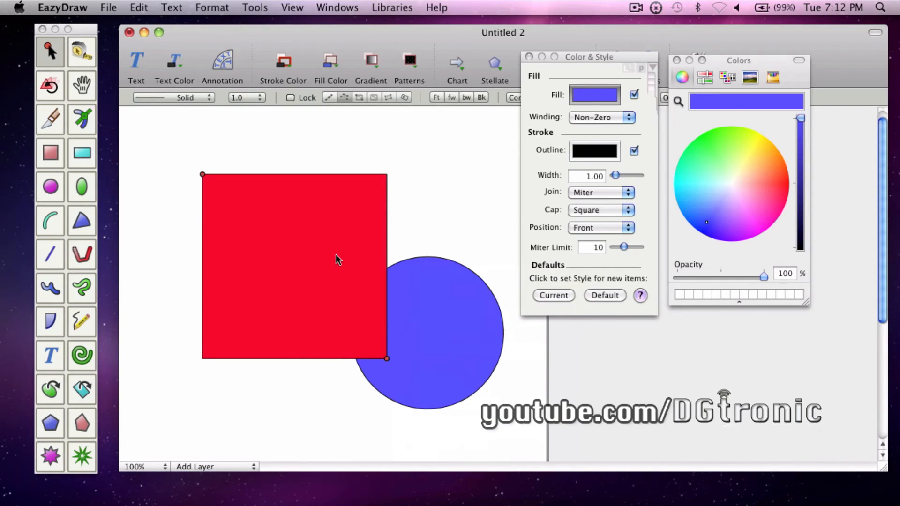
click(786, 185)
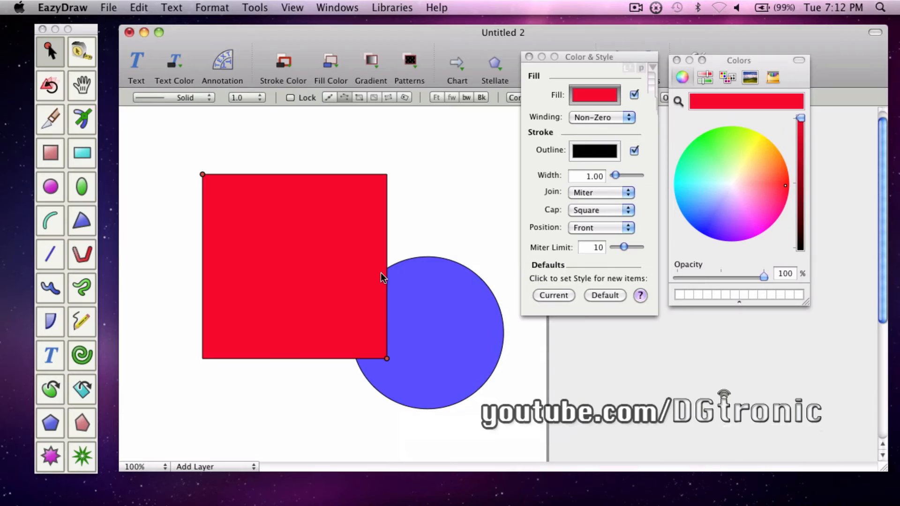
mouse_move(359, 353)
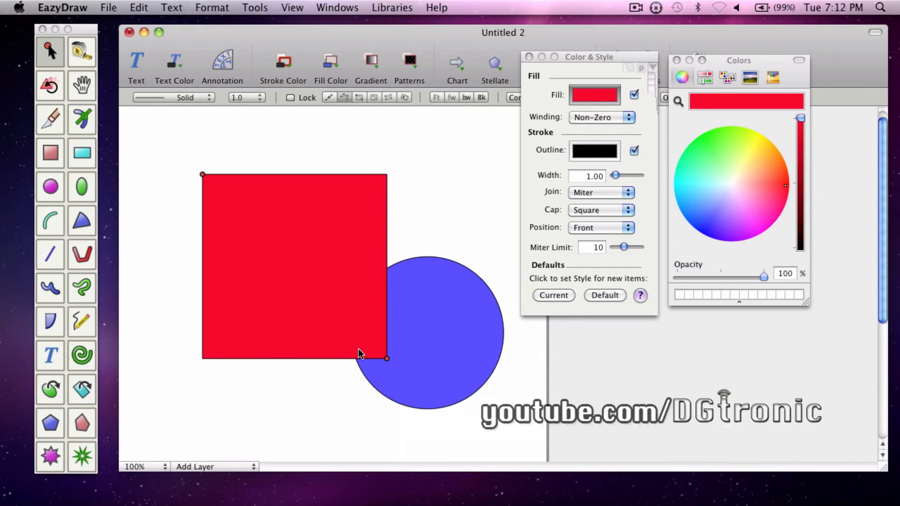
mouse_move(384, 275)
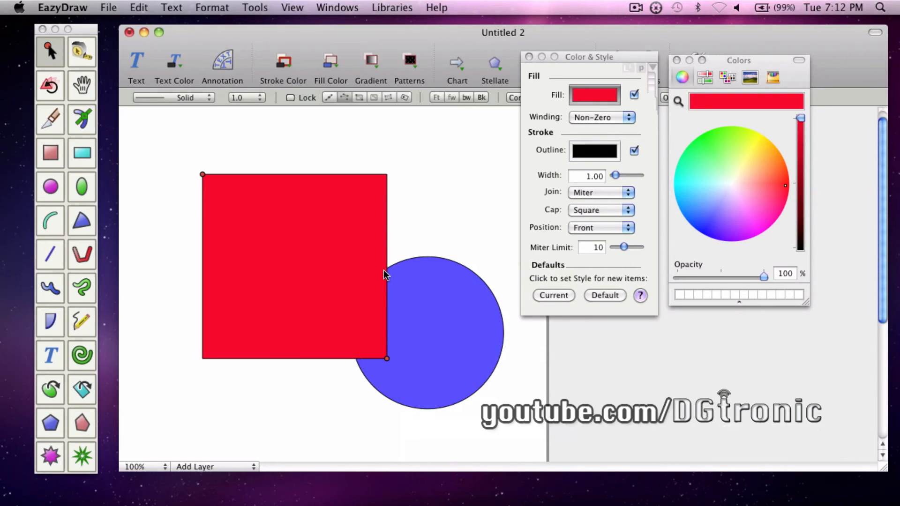
mouse_move(314, 307)
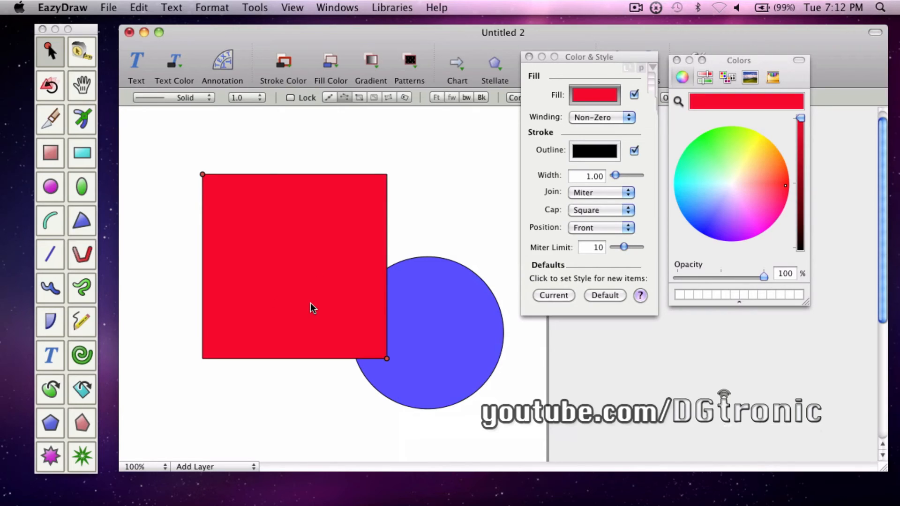
mouse_move(773, 183)
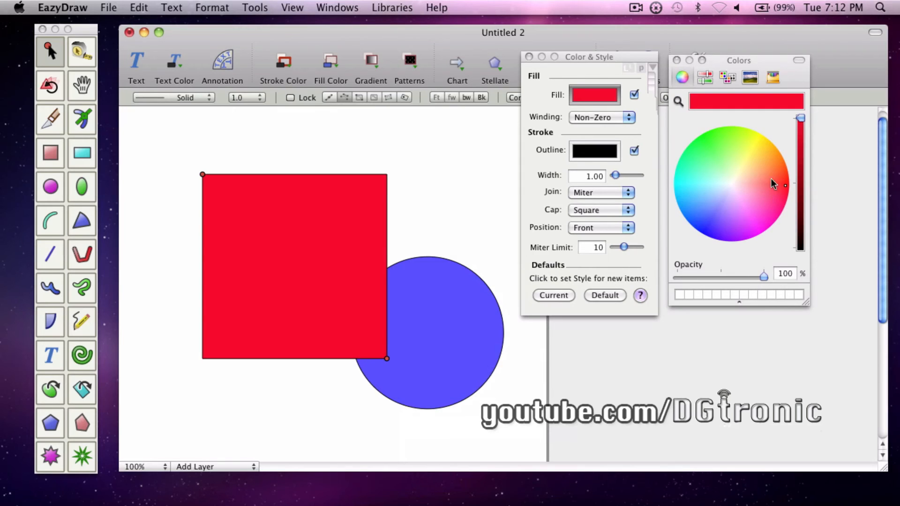
mouse_move(773, 186)
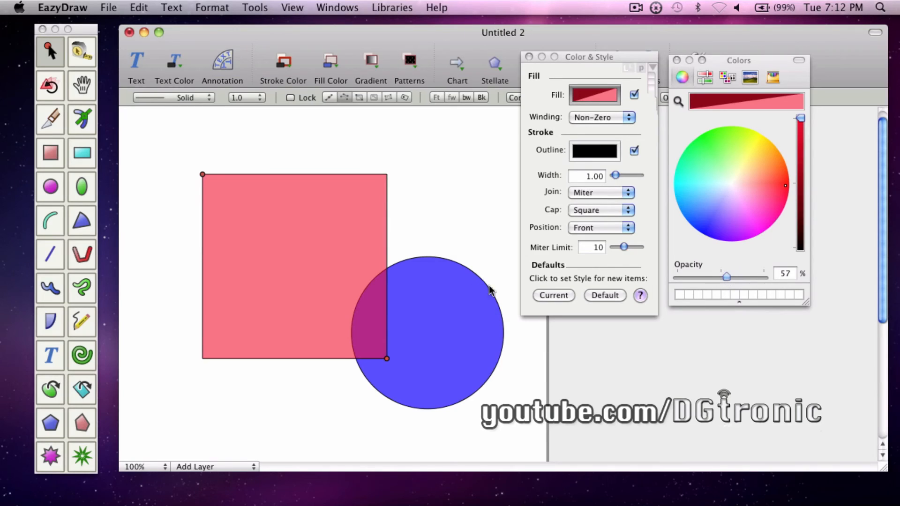
mouse_move(388, 273)
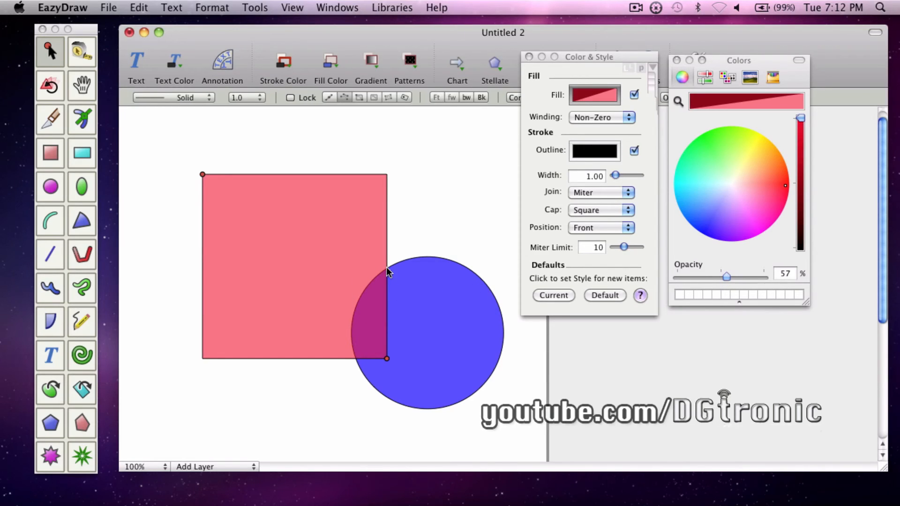
mouse_move(382, 278)
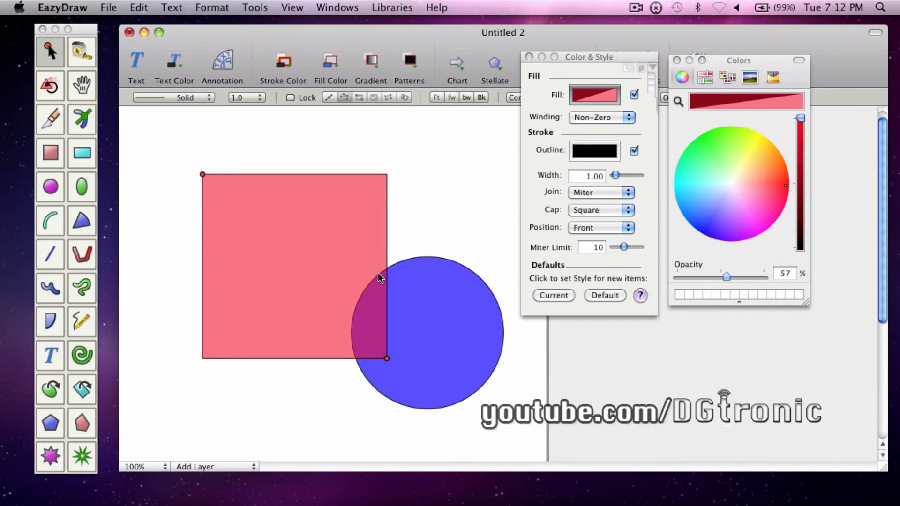